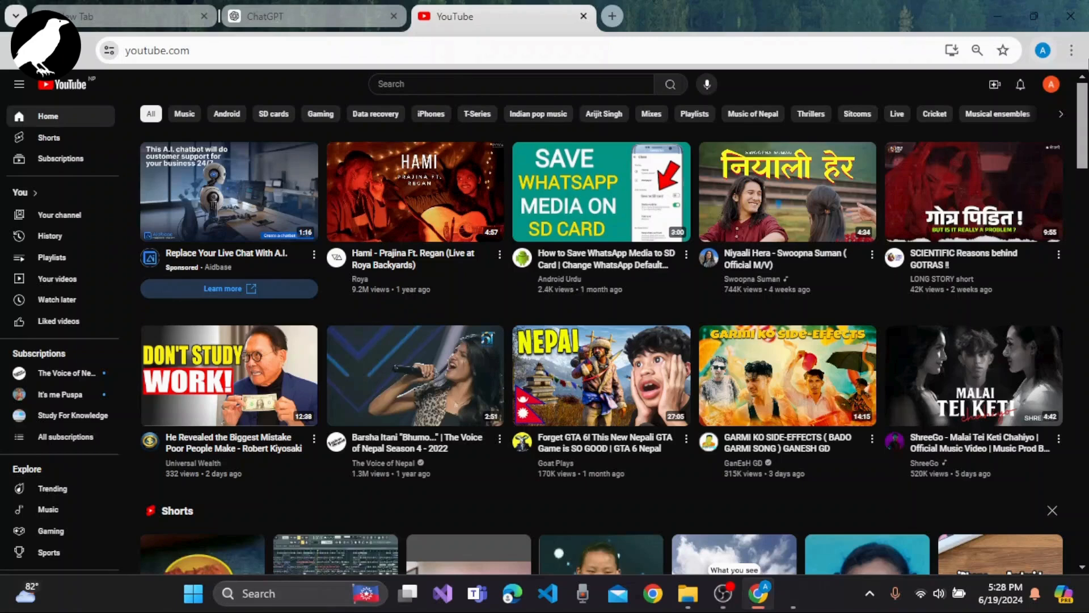
Scroll through the YouTube homepage feed, then right-click an empty area for the page menu
scroll("down", 3)
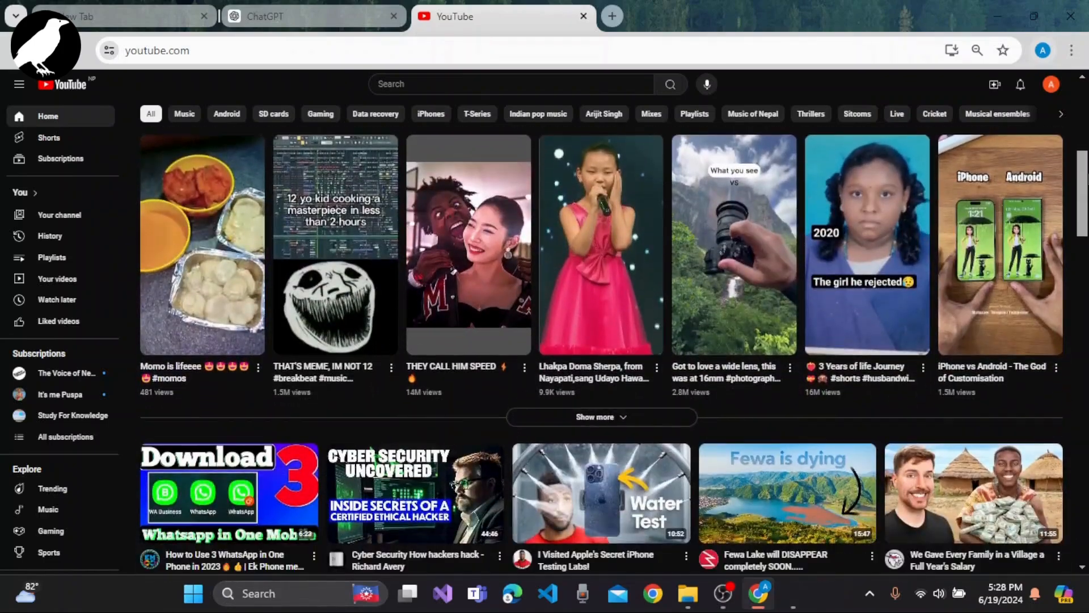
scroll("down", 3)
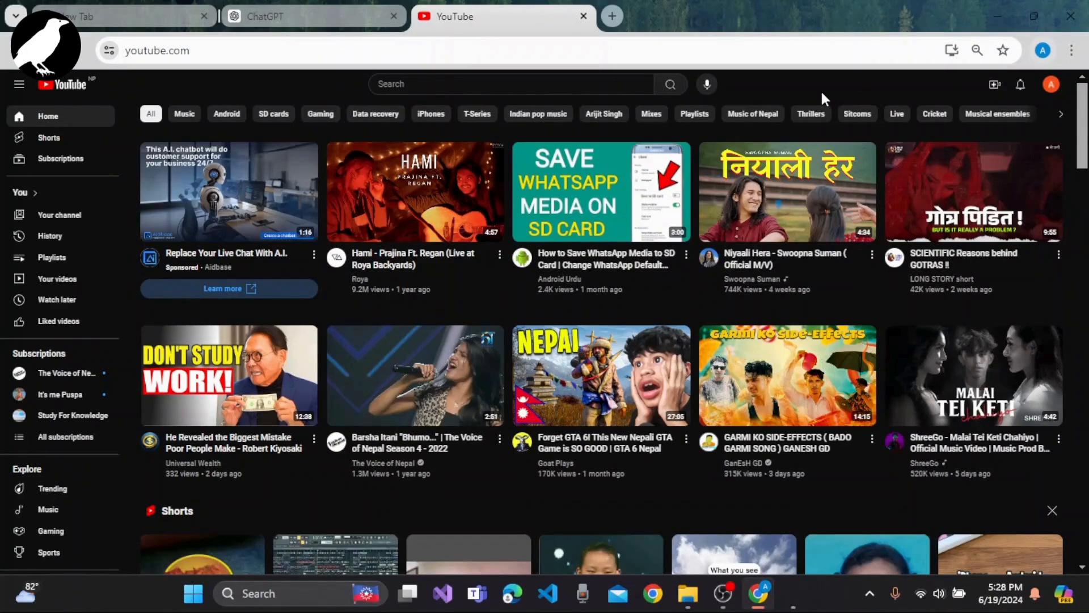
right_click(823, 97)
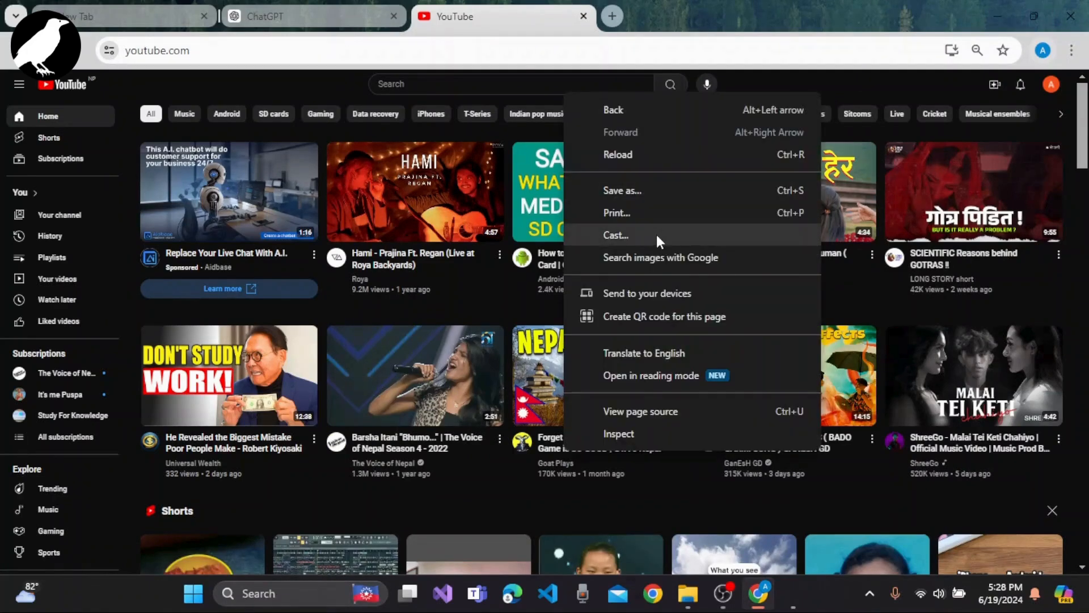
mouse_move(651, 410)
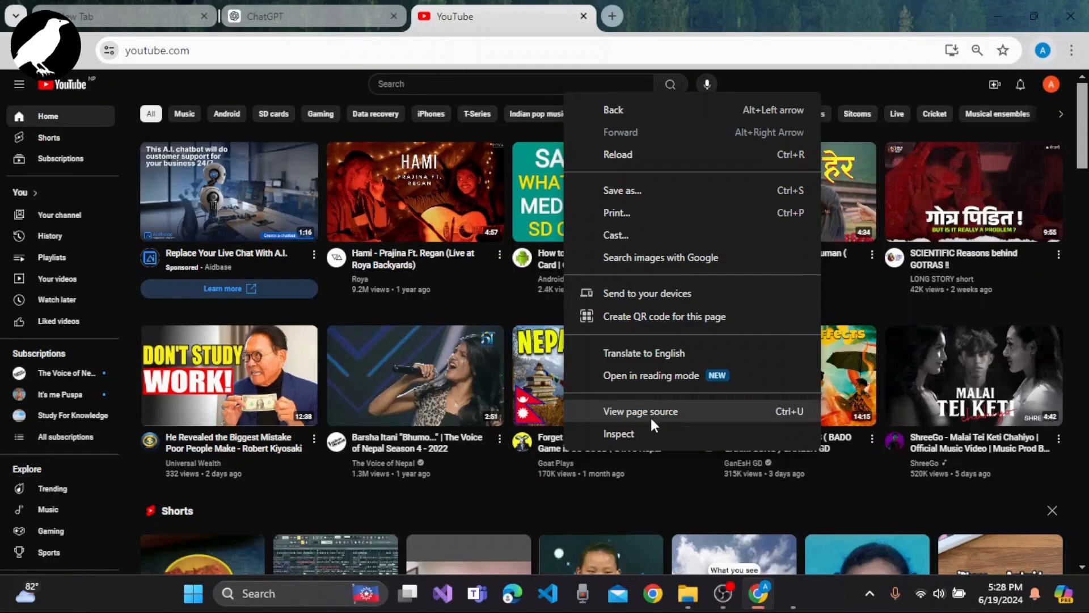
Open Inspect, switch to the Responsive device preview, and select the masthead container element
left_click(618, 434)
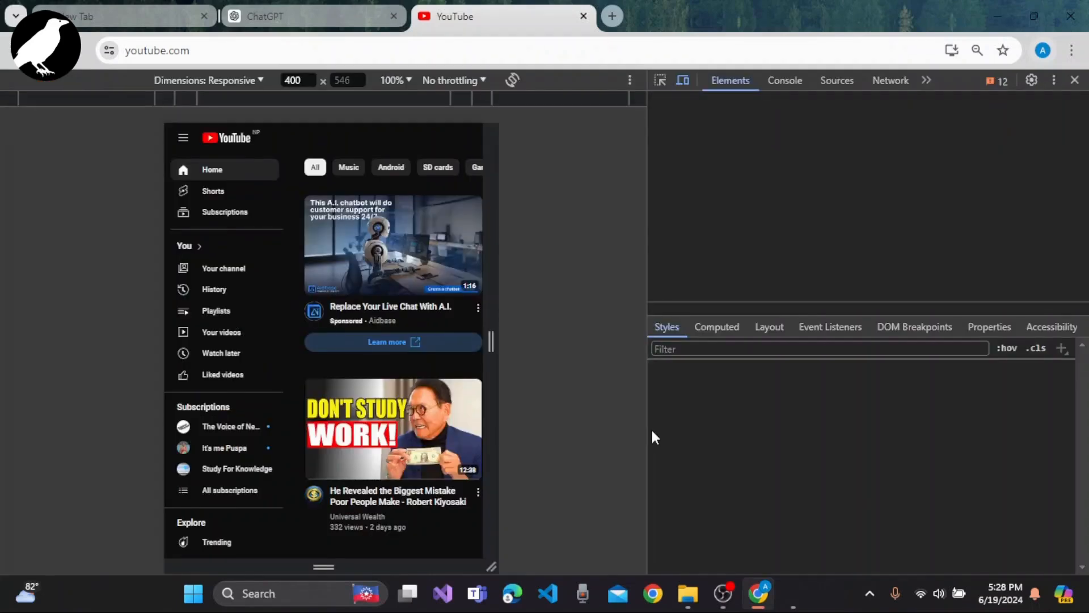
left_click(683, 80)
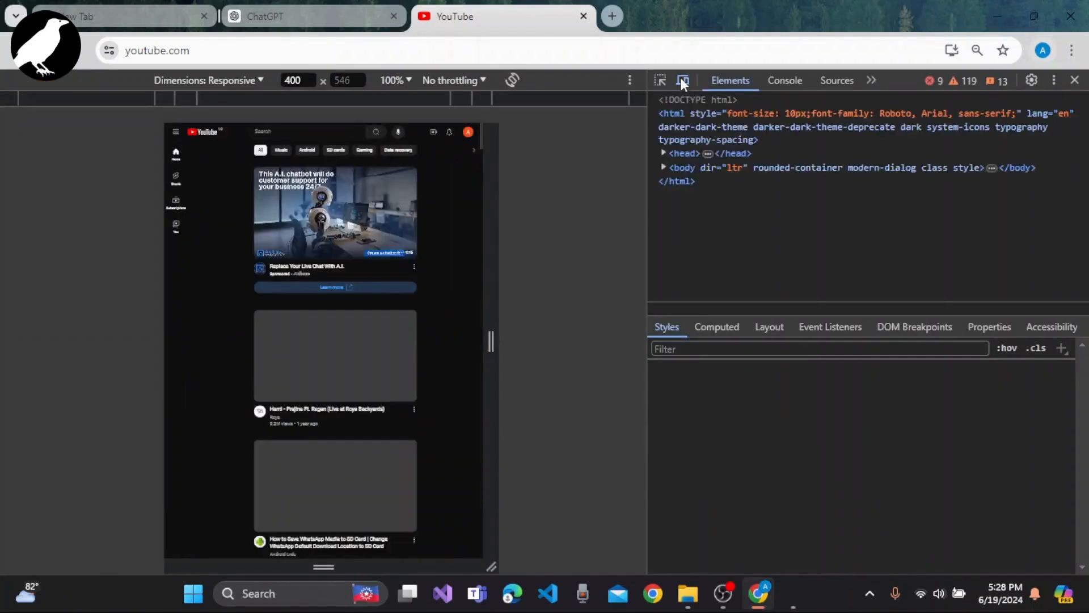
left_click(660, 80)
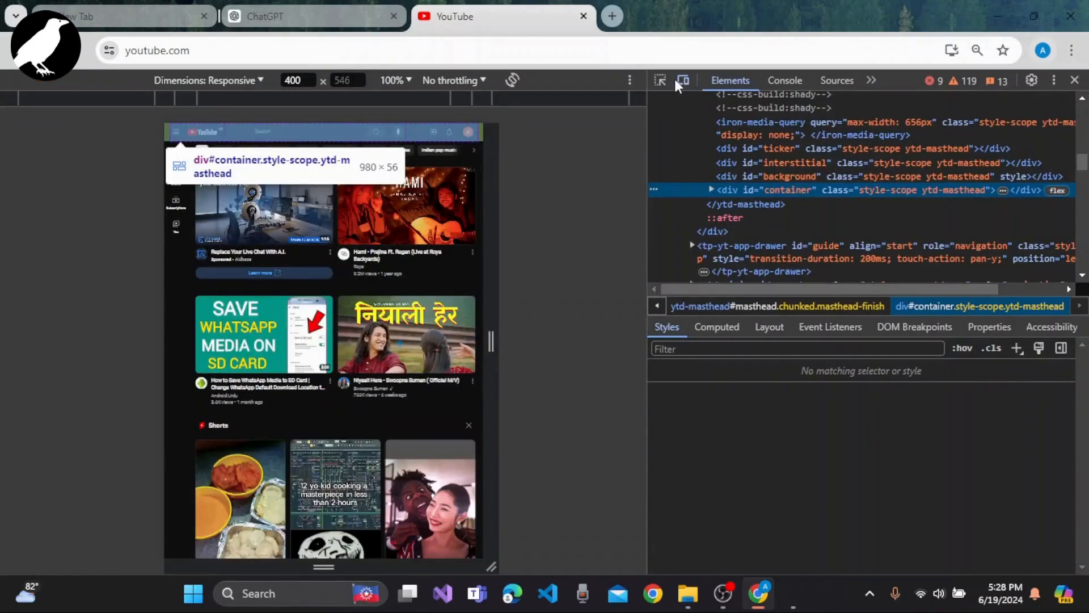
mouse_move(684, 81)
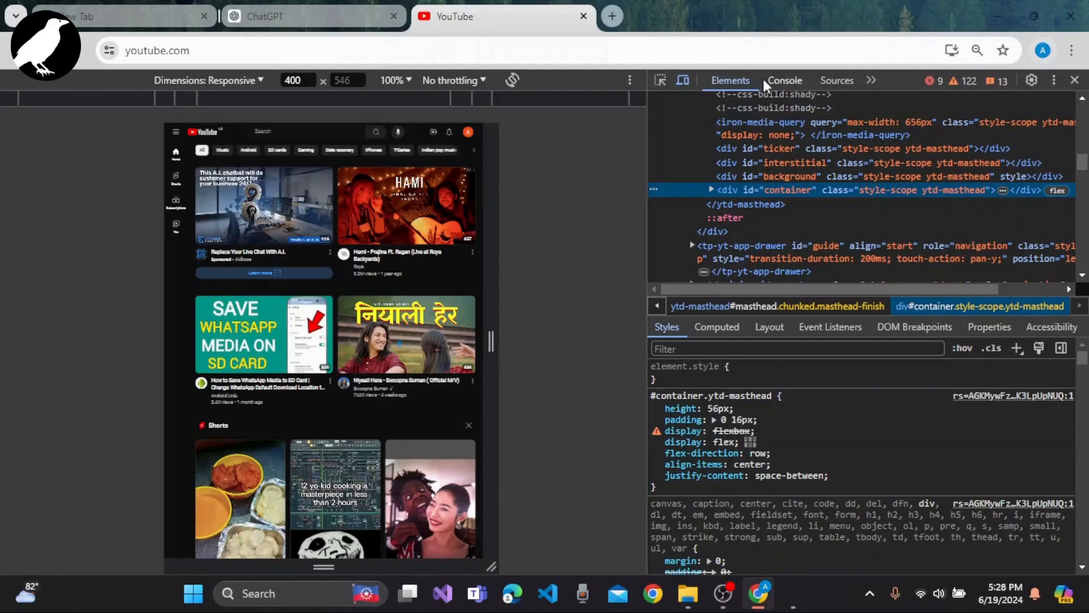
mouse_move(683, 80)
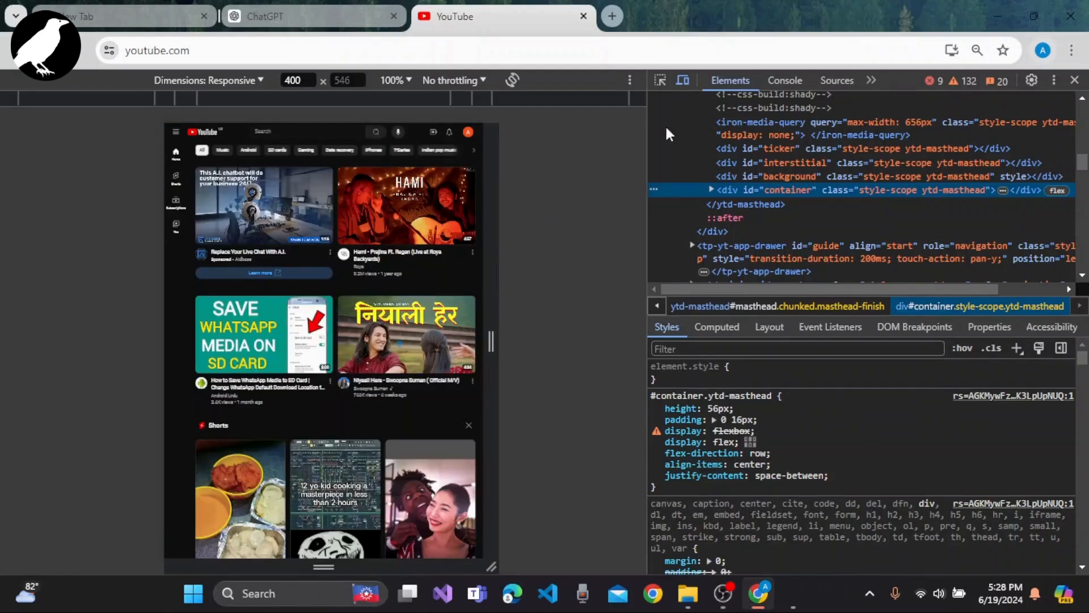
mouse_move(605, 121)
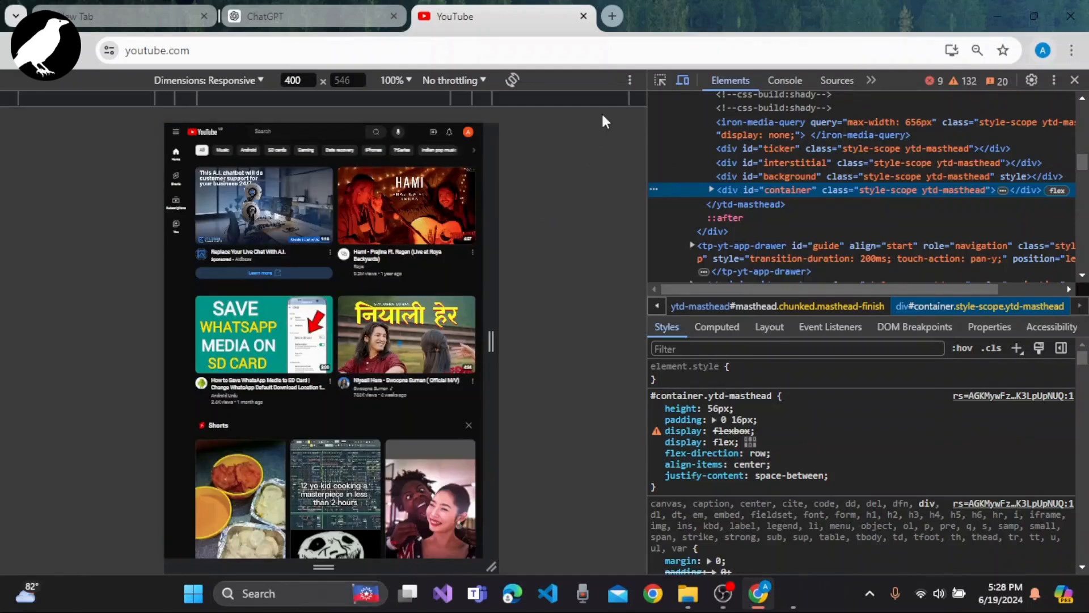
mouse_move(629, 80)
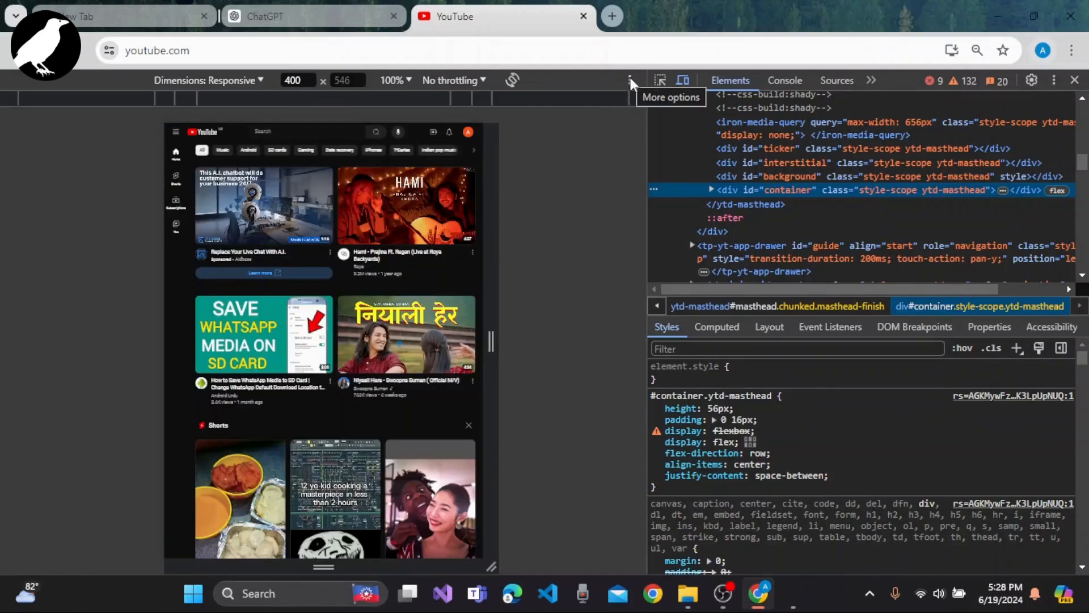
Capture a full size screenshot from the device toolbar and show the PNG in Downloads
left_click(630, 80)
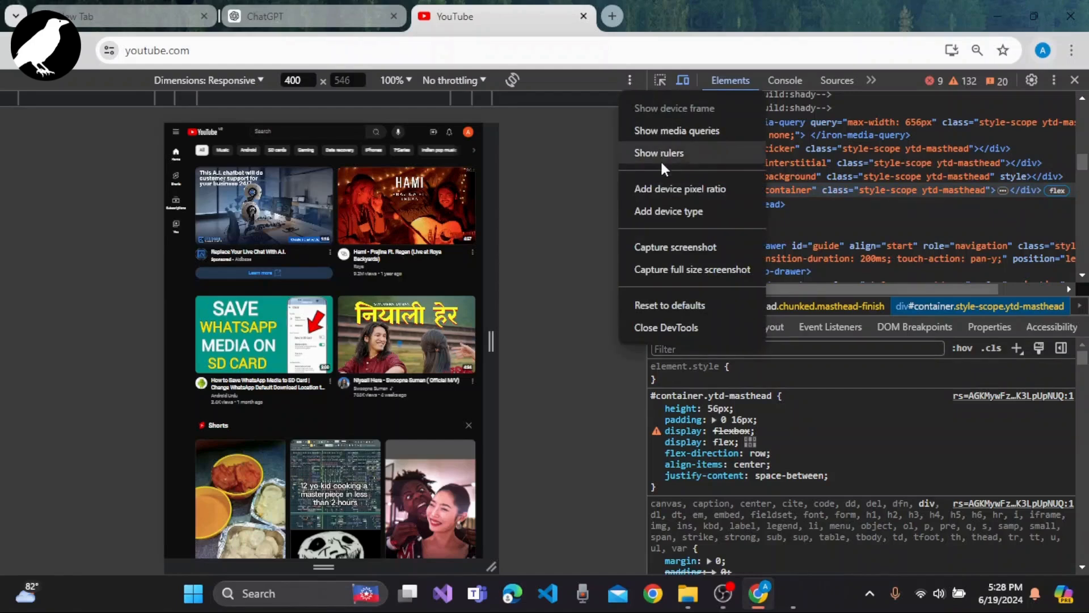
mouse_move(691, 270)
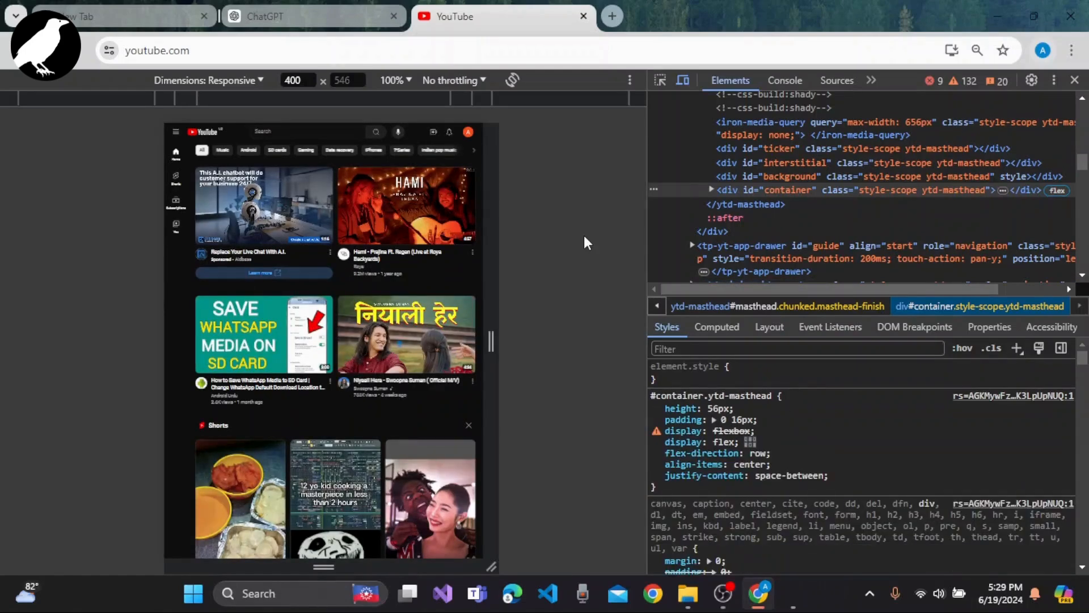
left_click(1015, 50)
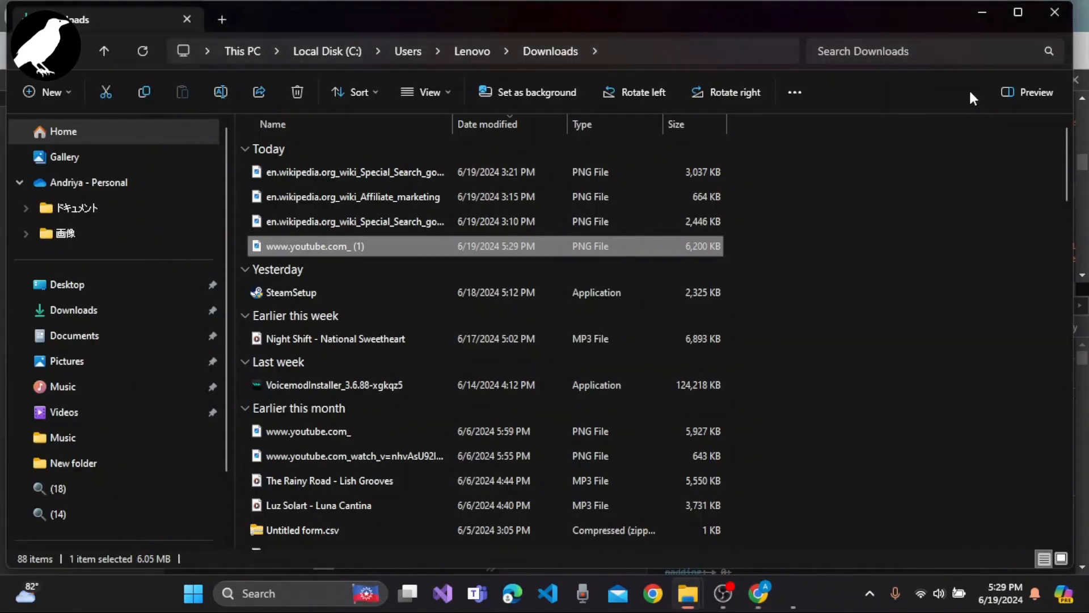
double_click(315, 246)
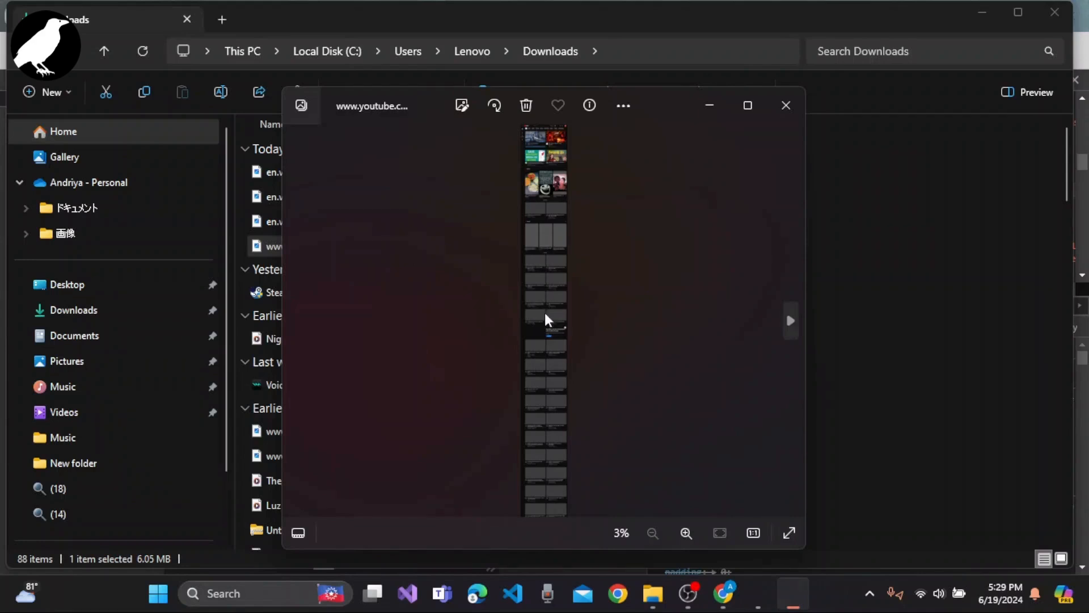
mouse_move(549, 183)
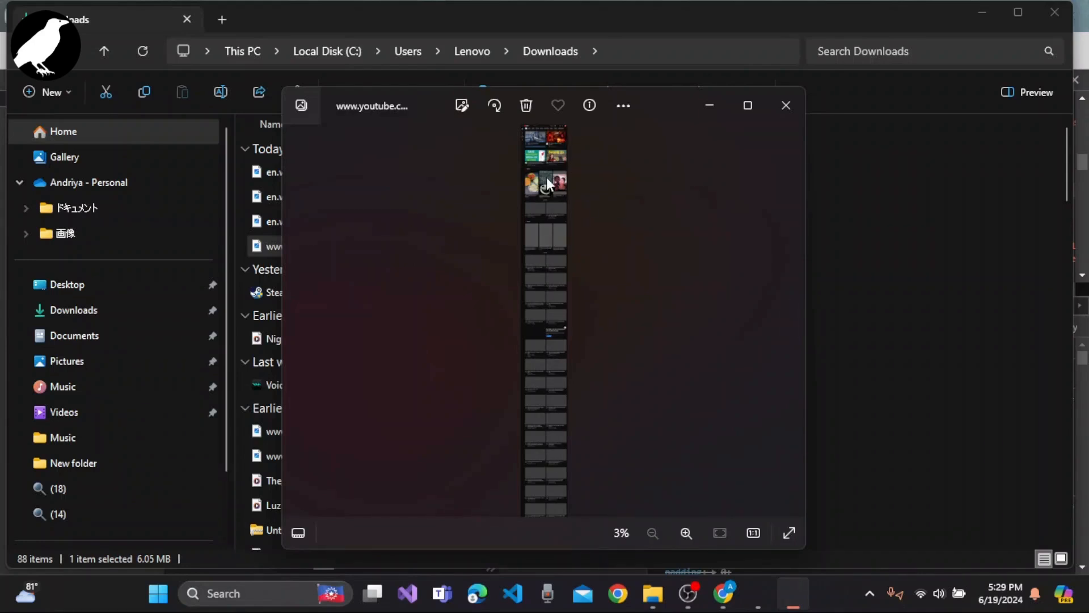
mouse_move(691, 194)
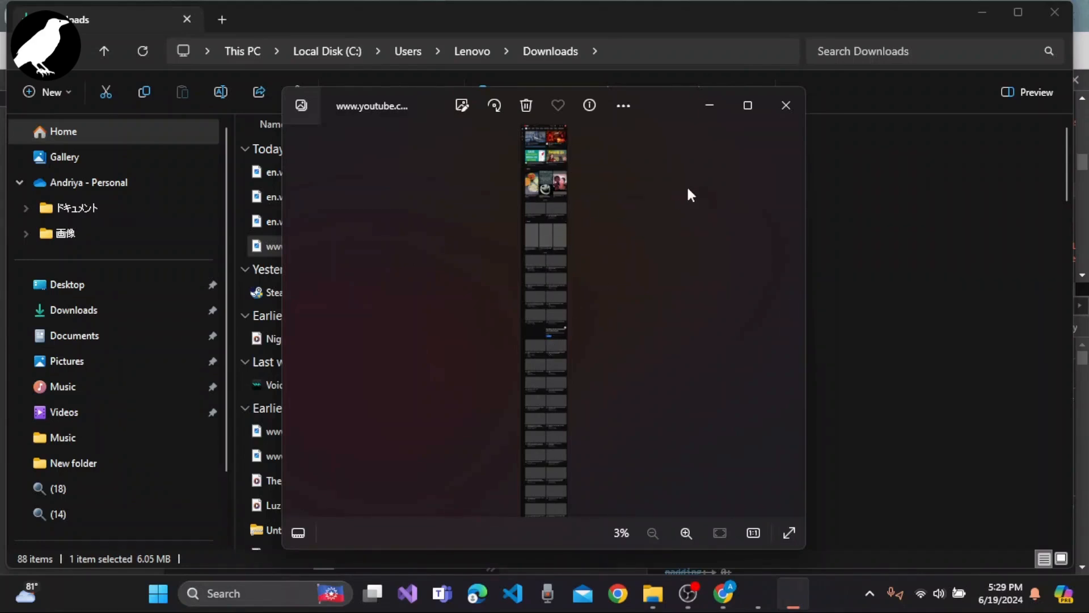
left_click(785, 105)
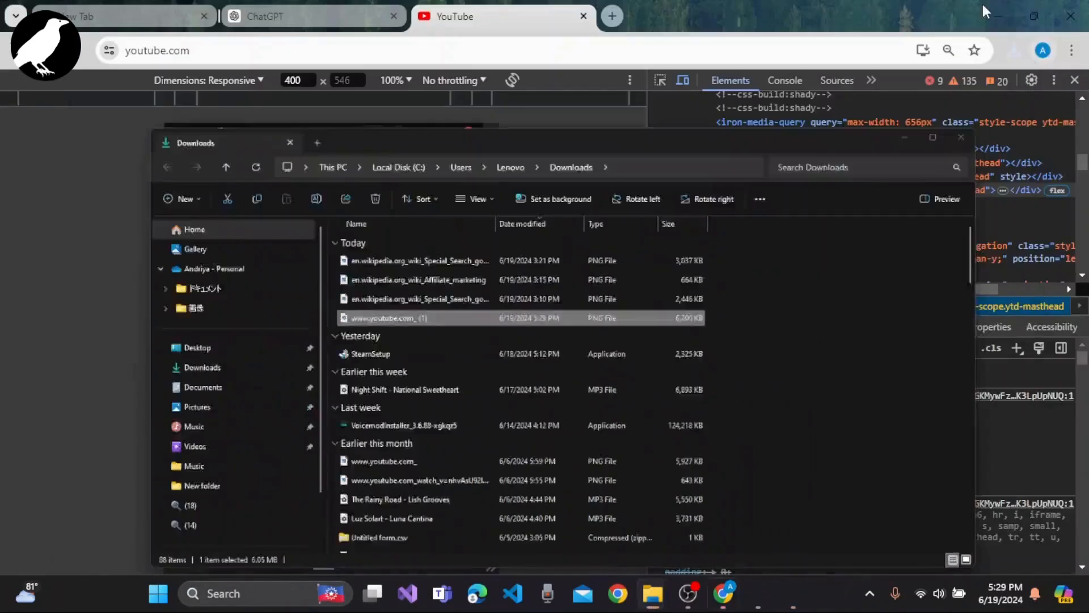